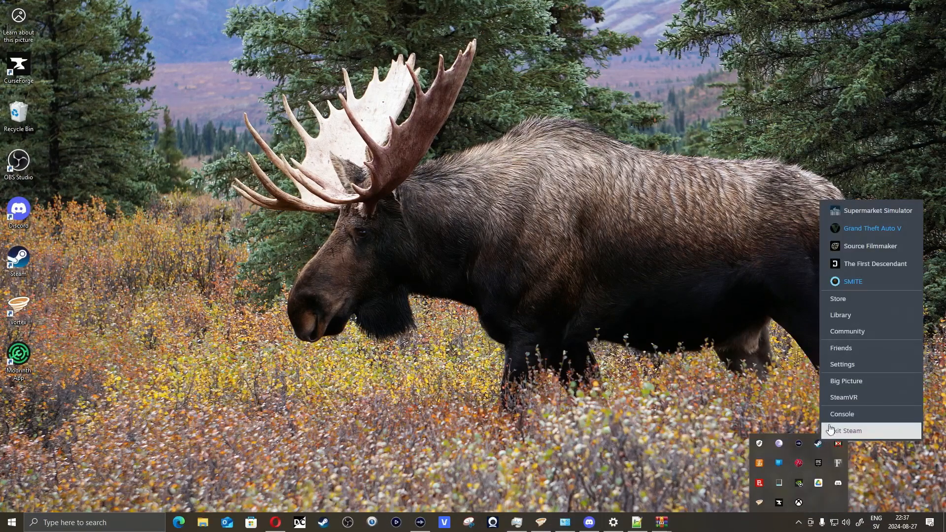
Step: Exit Steam, then append -console to the Steam shortcut's Target with administrator approval
left_click(848, 430)
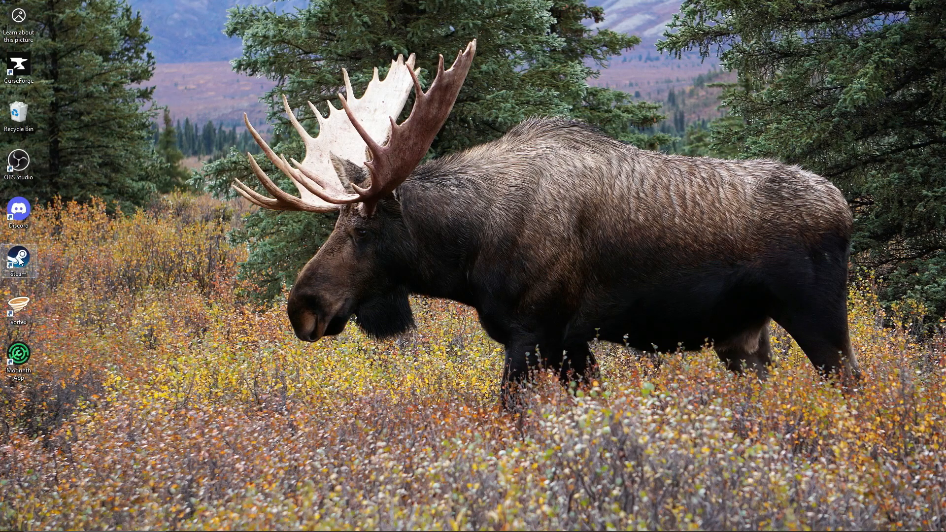
right_click(18, 259)
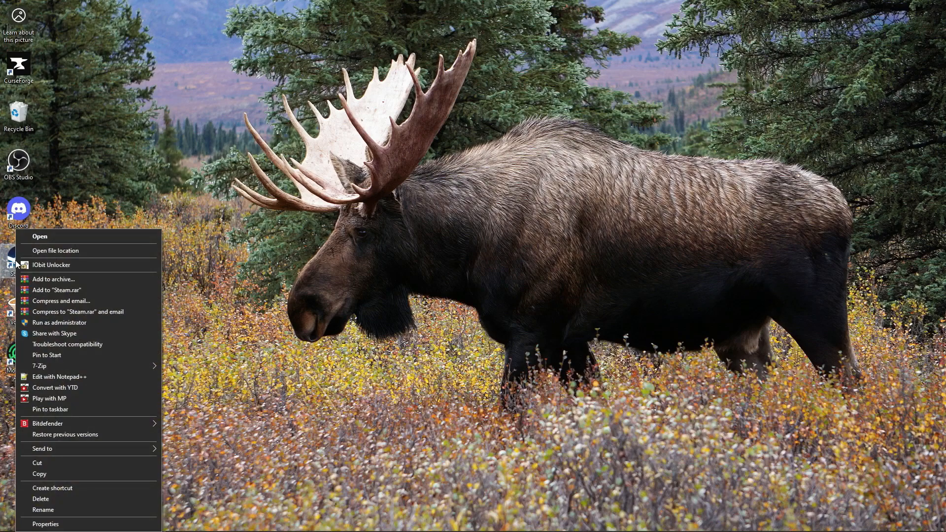
left_click(45, 524)
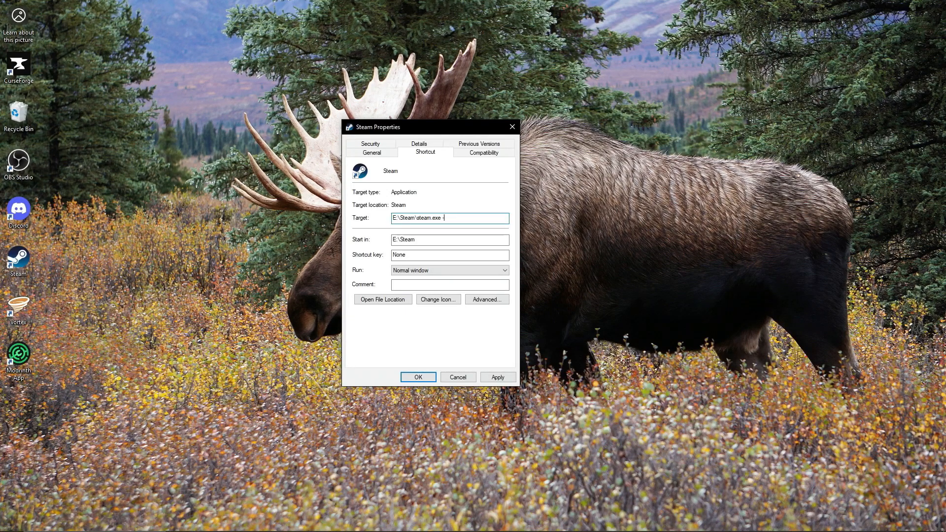
left_click(497, 377)
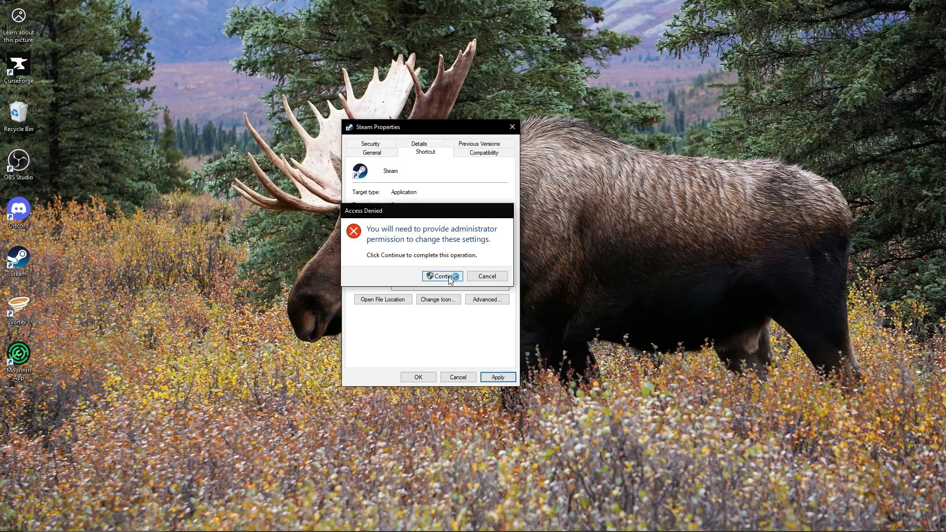
left_click(442, 276)
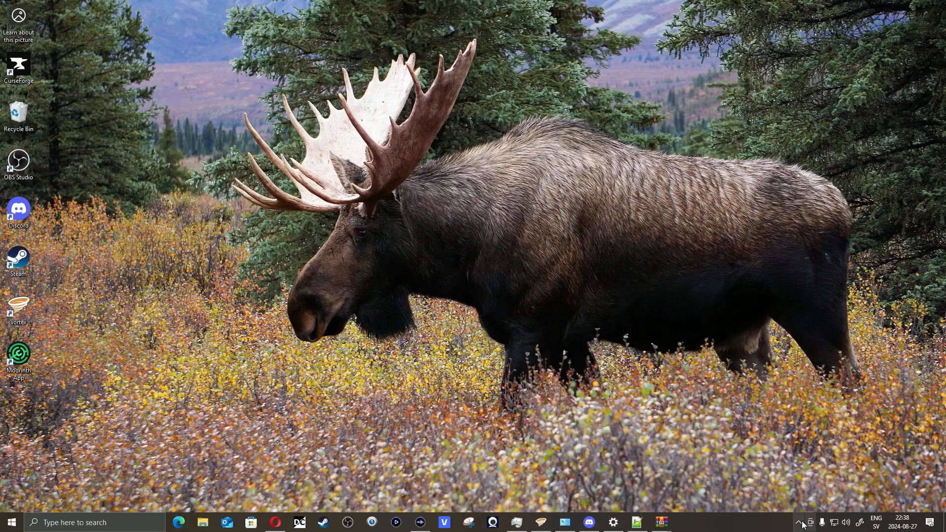
Step: Relaunch Steam from the modified shortcut and focus the Console tab's command field
left_click(801, 522)
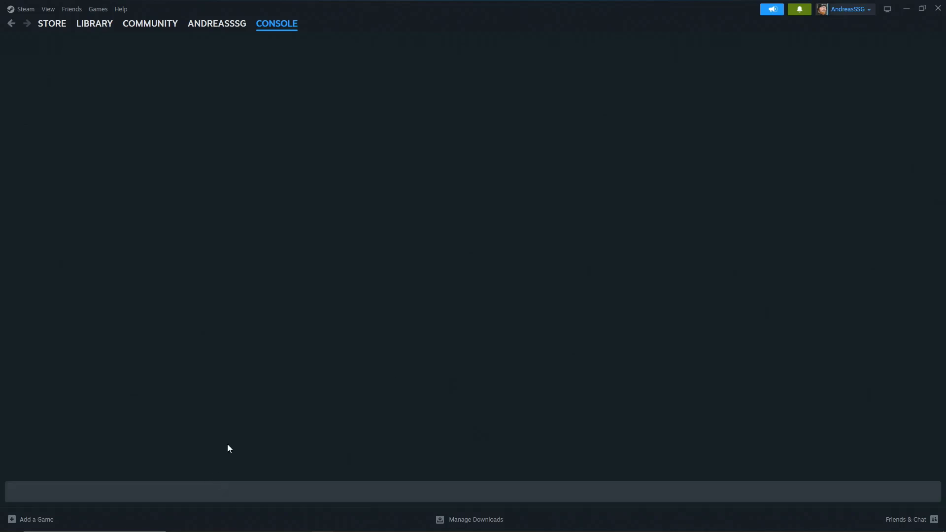
mouse_move(529, 133)
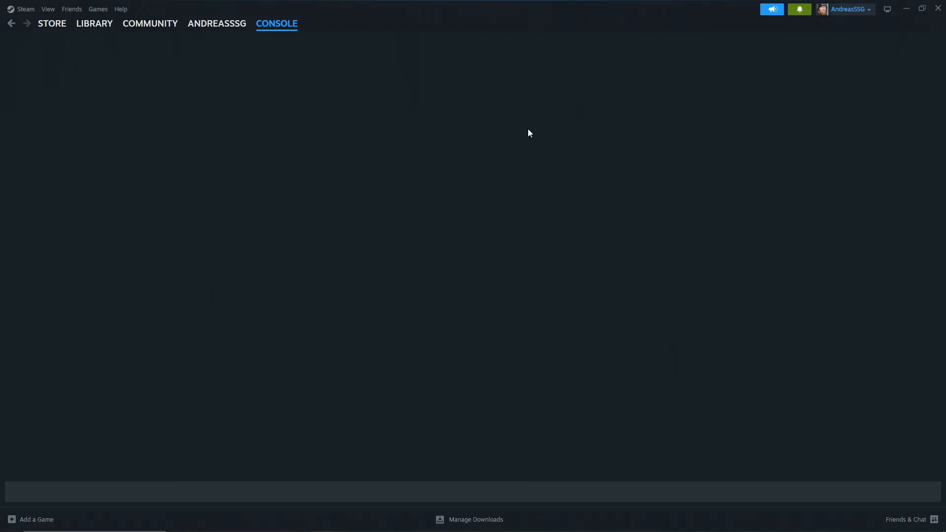
mouse_move(420, 156)
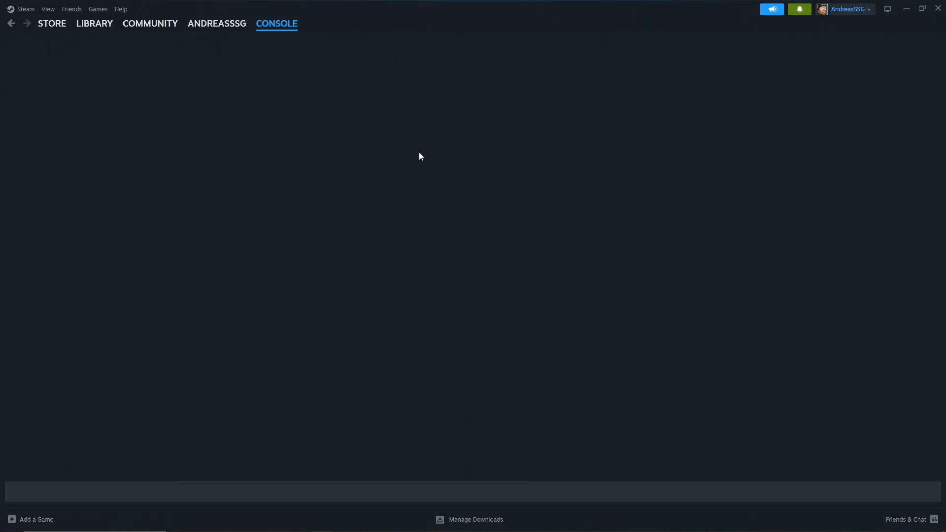
mouse_move(526, 373)
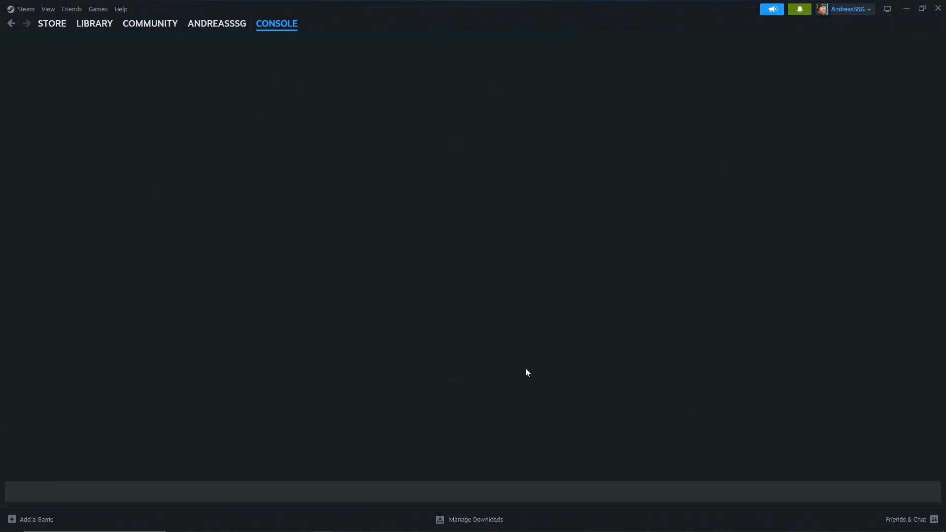
mouse_move(392, 230)
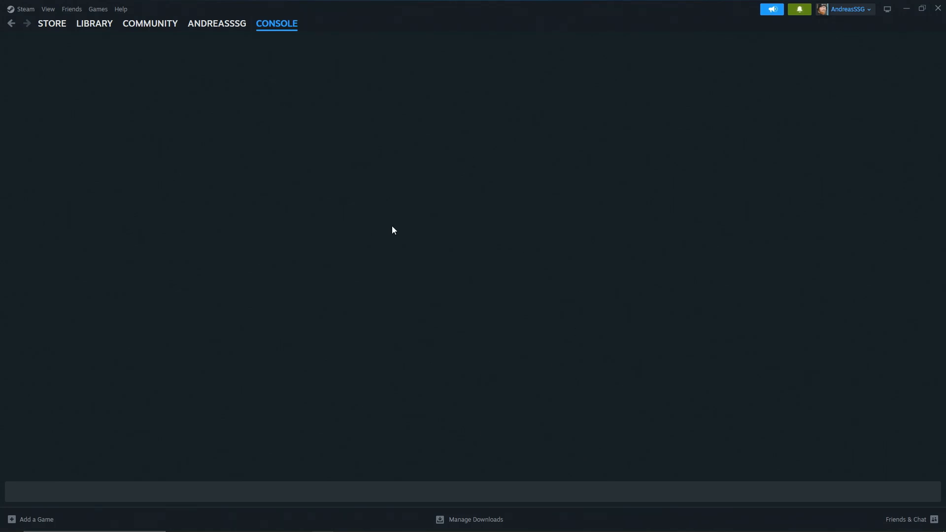
left_click(502, 495)
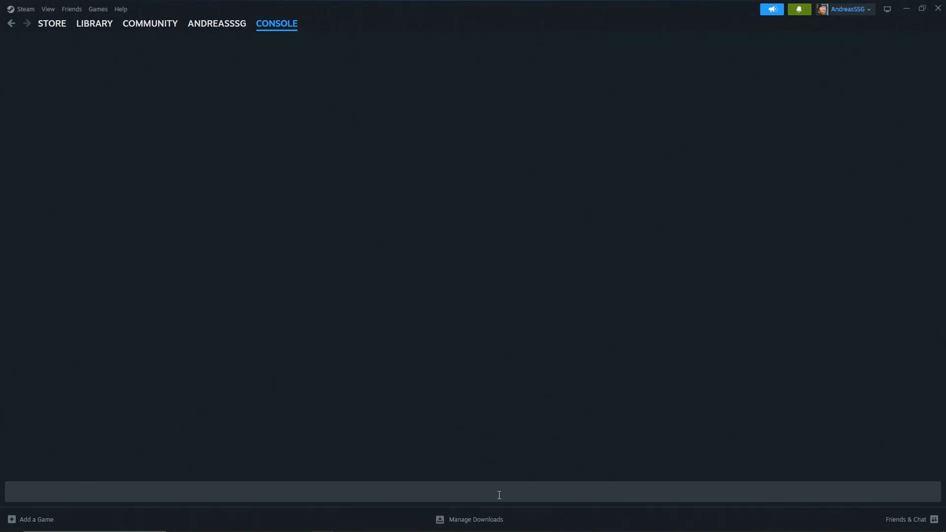
type("download_depo")
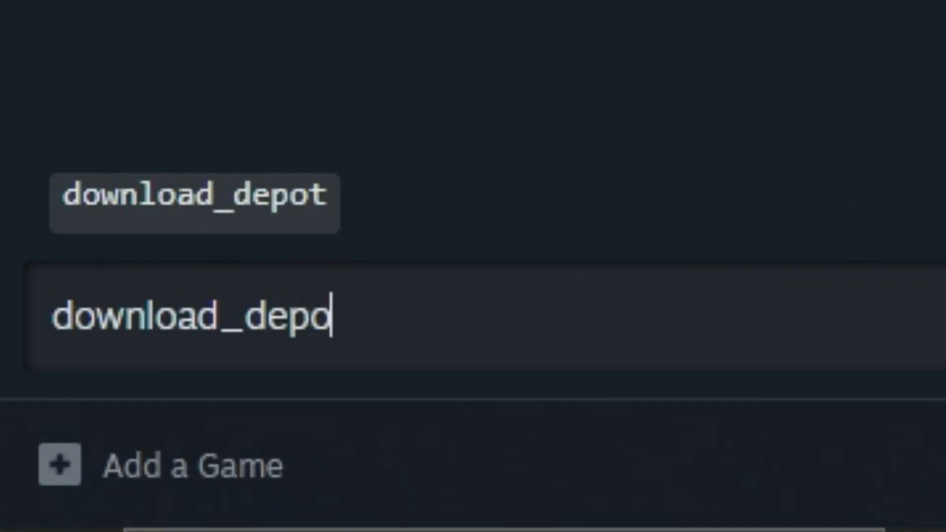
type("t 26")
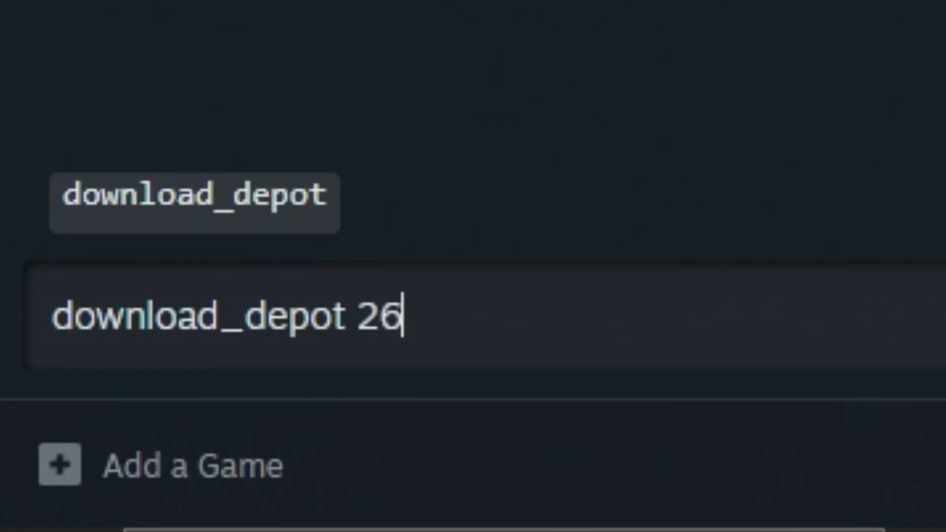
type("706")
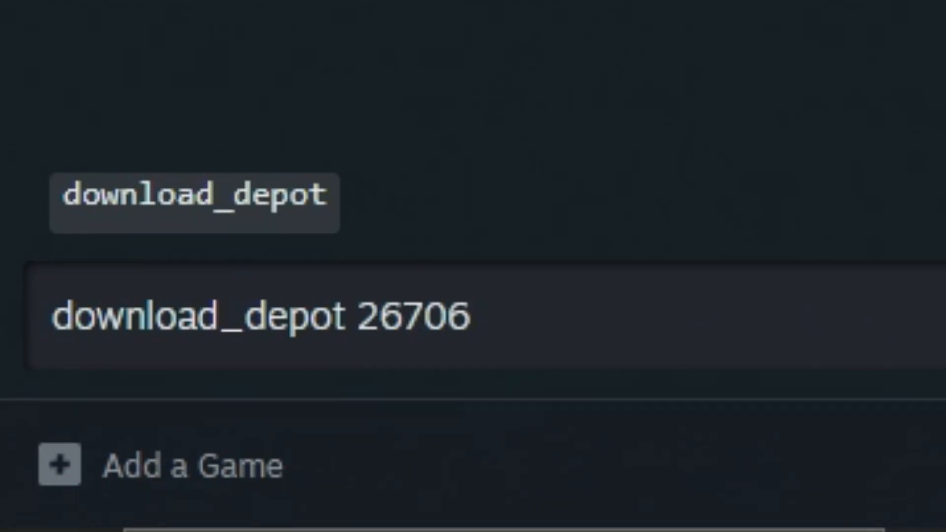
type("30 26")
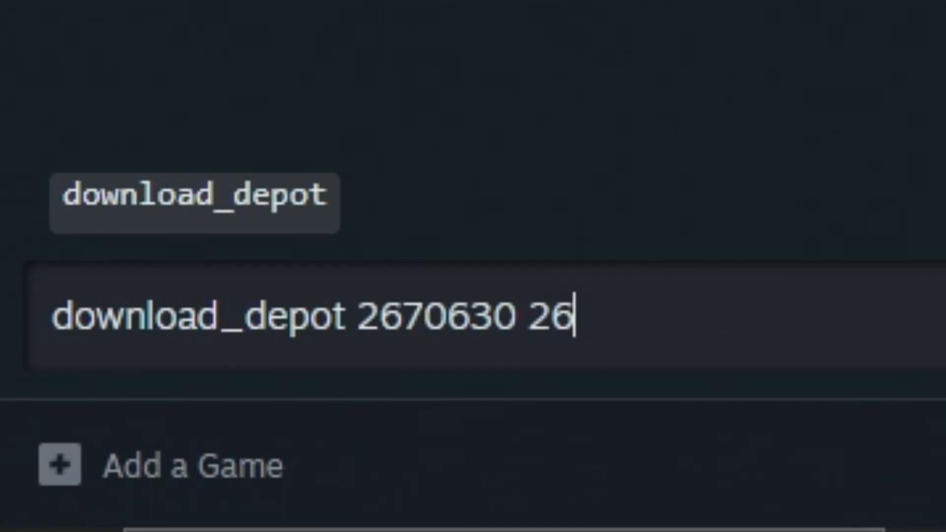
type("706")
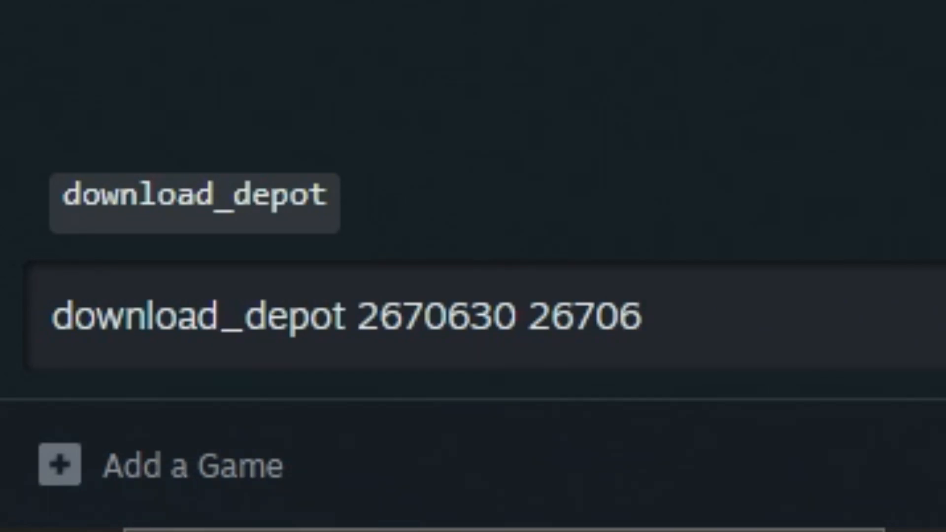
type("31")
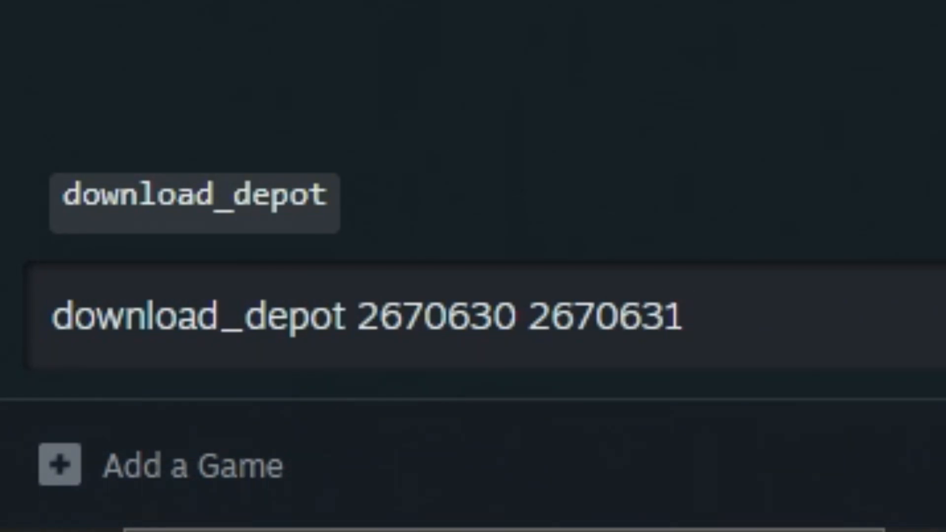
type("64")
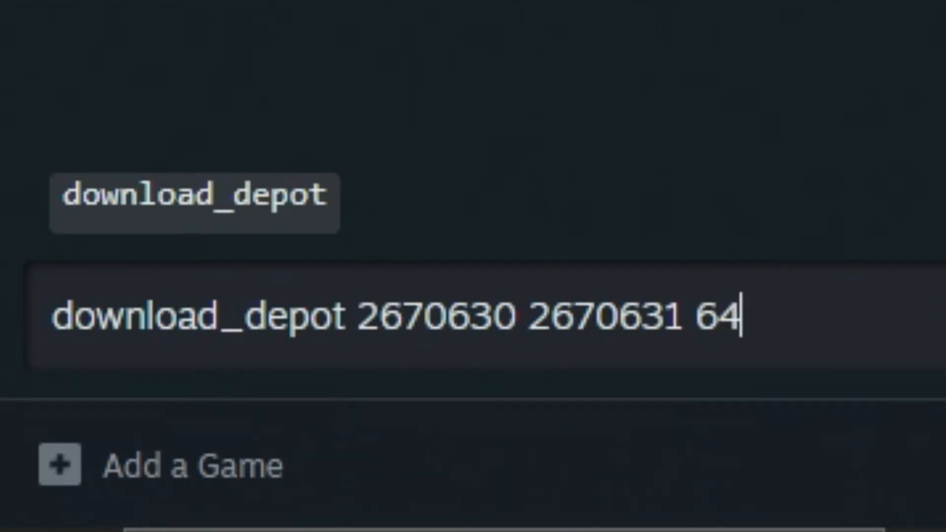
type("3872")
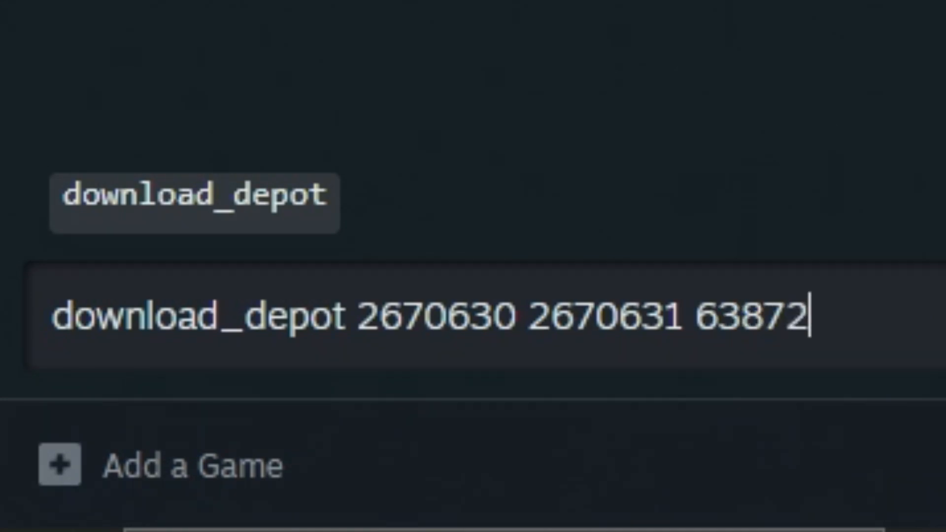
type("540558")
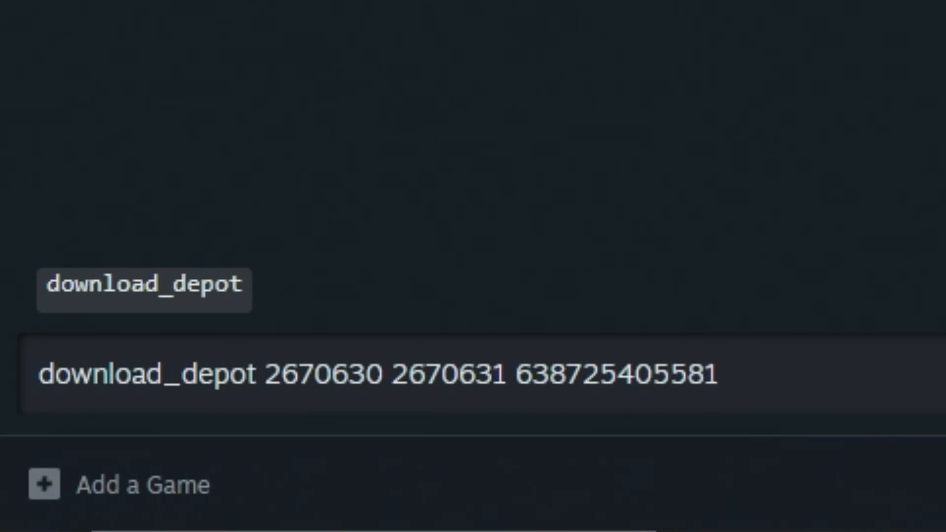
type("18818")
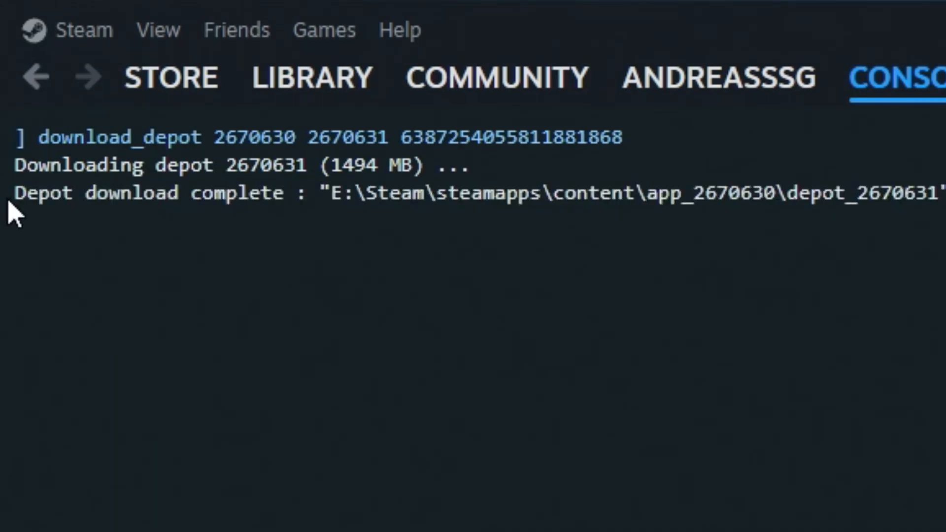
Step: Select the downloaded depot's E:\Steam\steamapps\content folder path in the console
left_click_drag(17, 193, 260, 193)
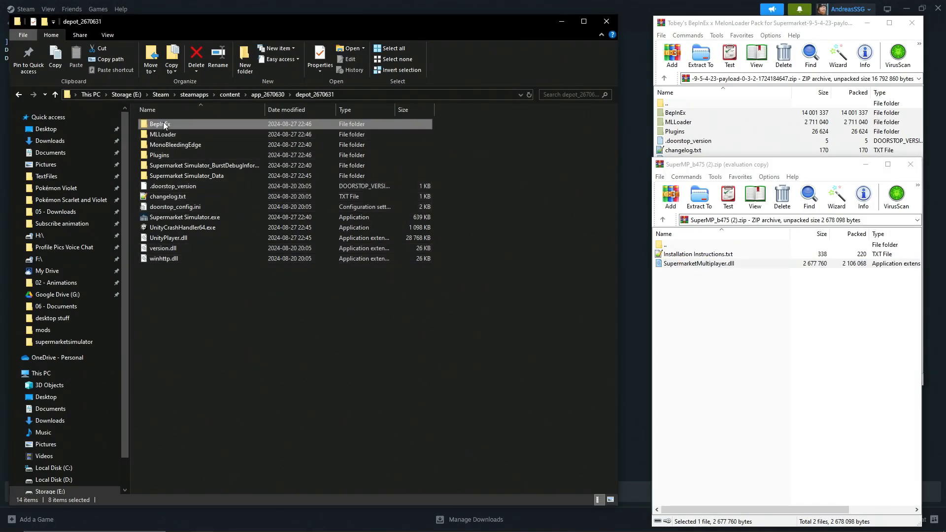
Step: Check BepInEx plugins for SupermarketMultiplayer.dll, then return to depot_2670631
double_click(160, 124)
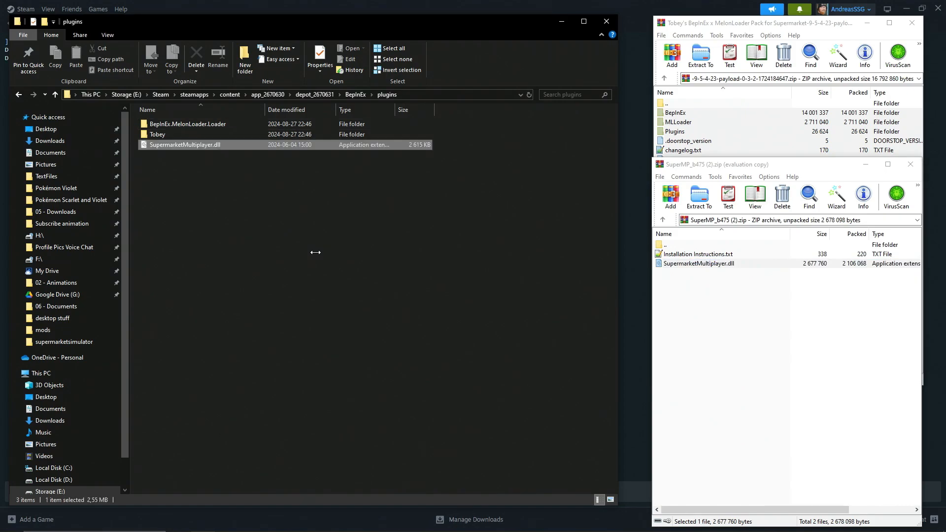
left_click(19, 94)
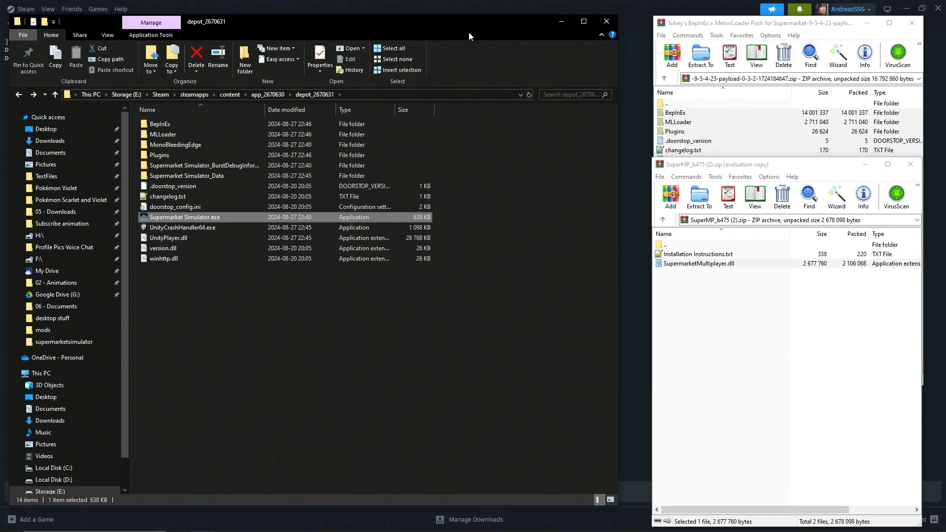
Step: Rename the game's desktop shortcut to 'Supermarket Simulator Multiplayer'
right_click(380, 229)
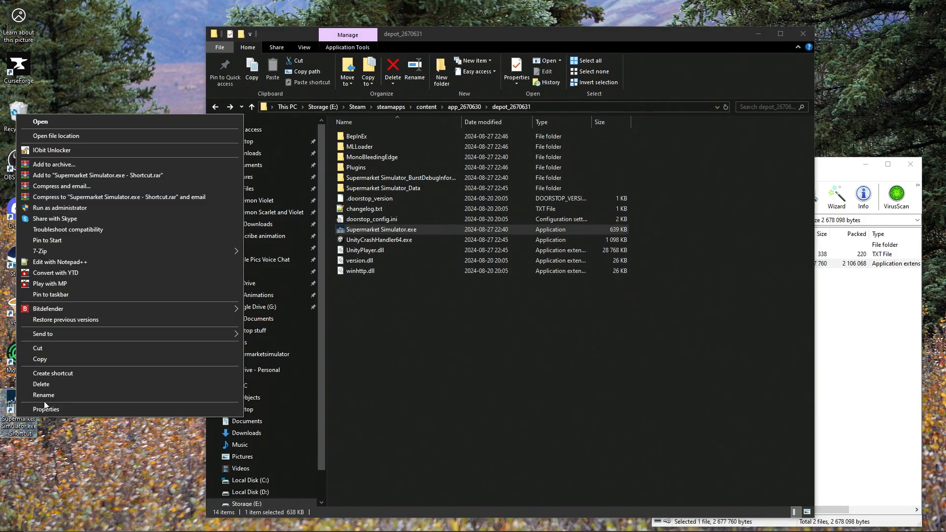
left_click(91, 413)
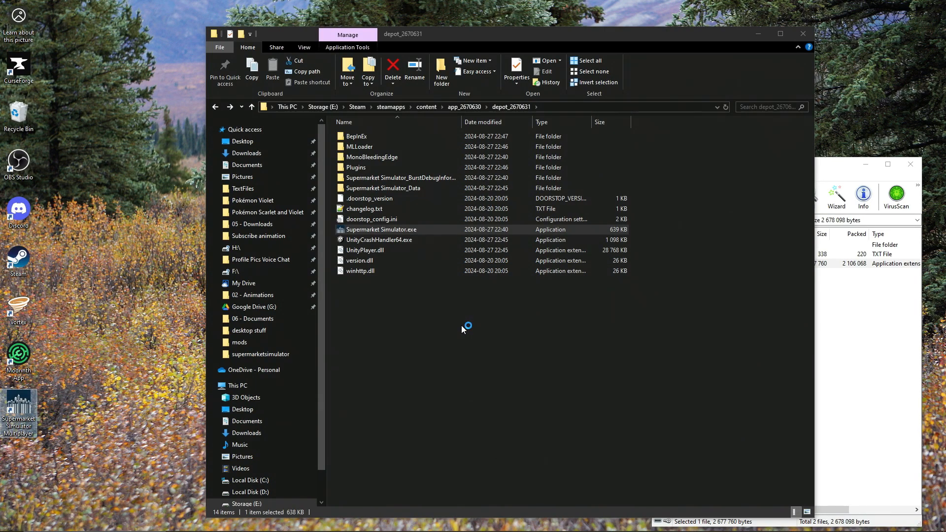
mouse_move(462, 326)
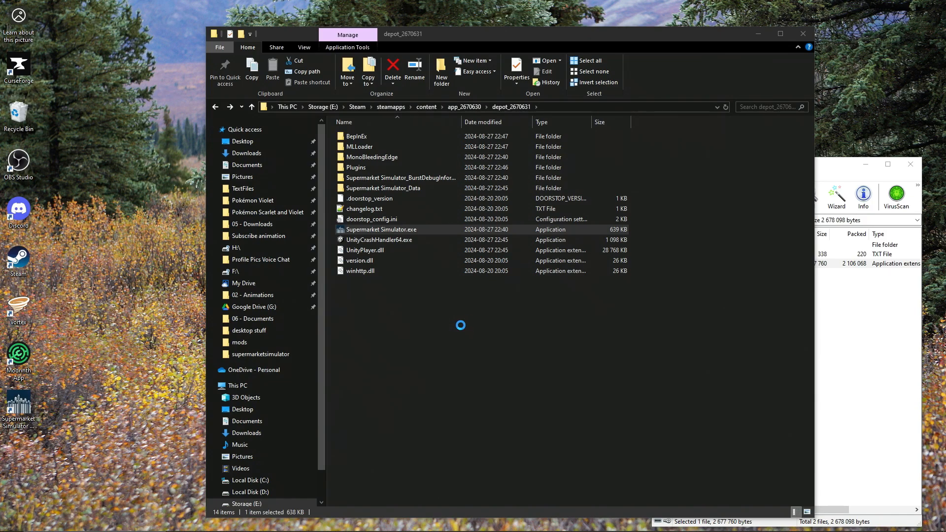
Step: Open the Supermarket Simulator Multiplayer shortcut and wait for the Multiplayer v475 menu
double_click(380, 230)
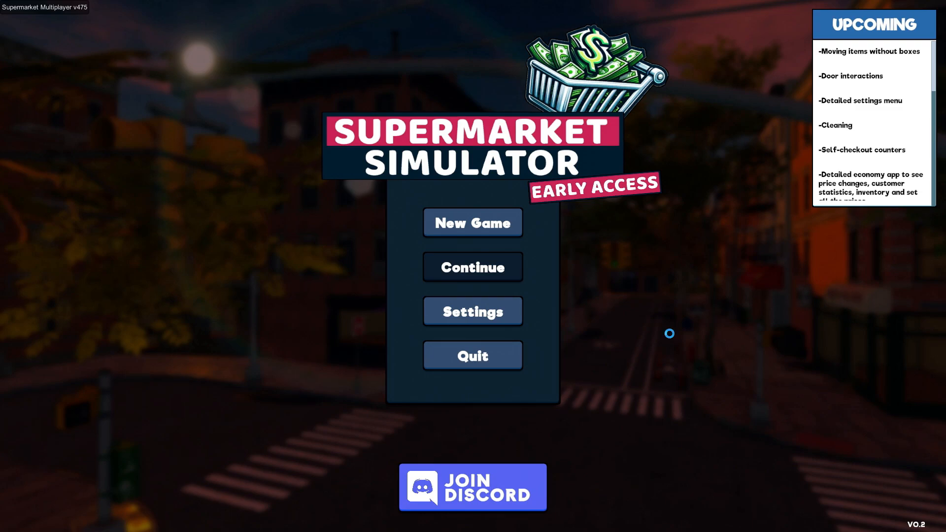
Step: Start a new game, create an Everyone multiplayer server, and close the Multiplayer app
left_click(472, 223)
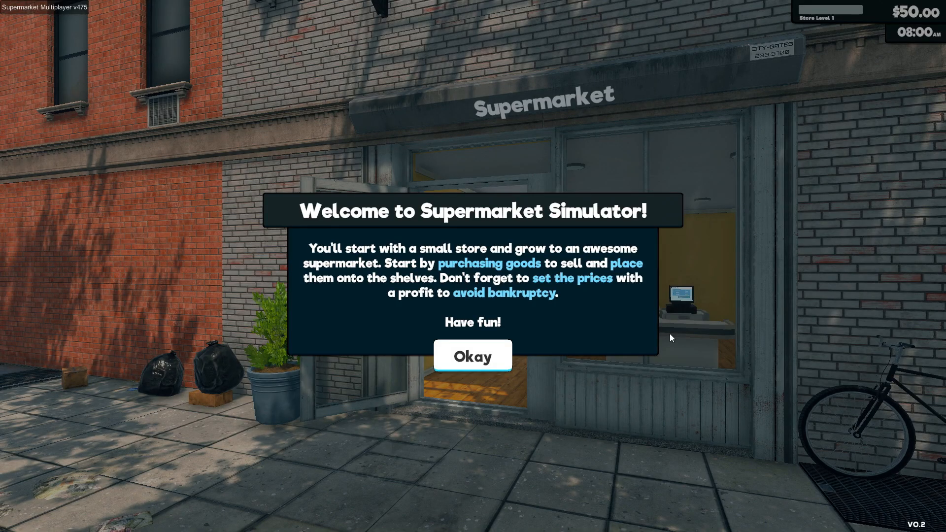
left_click(472, 356)
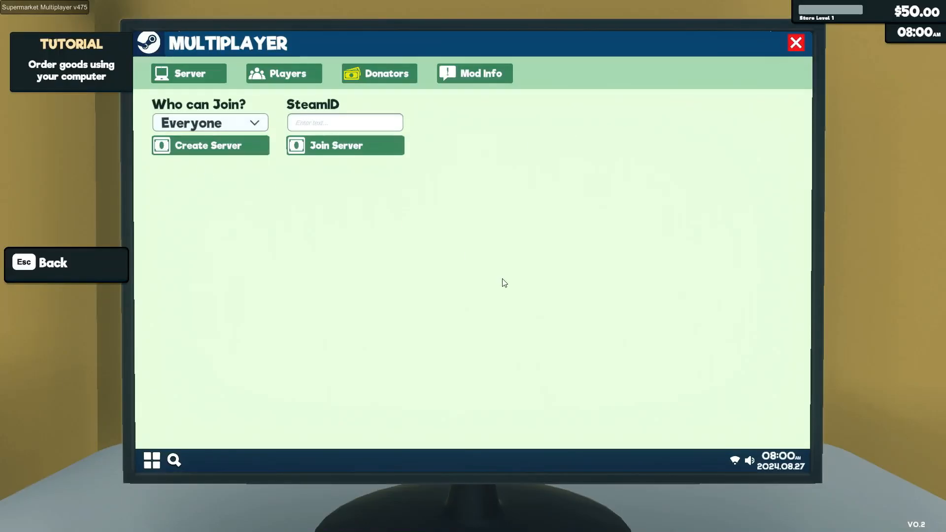
left_click(210, 145)
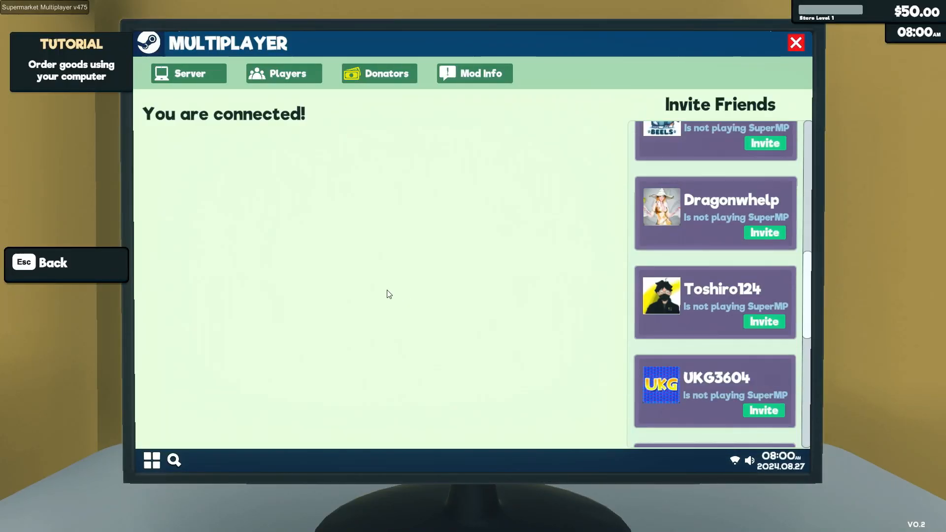
left_click(795, 43)
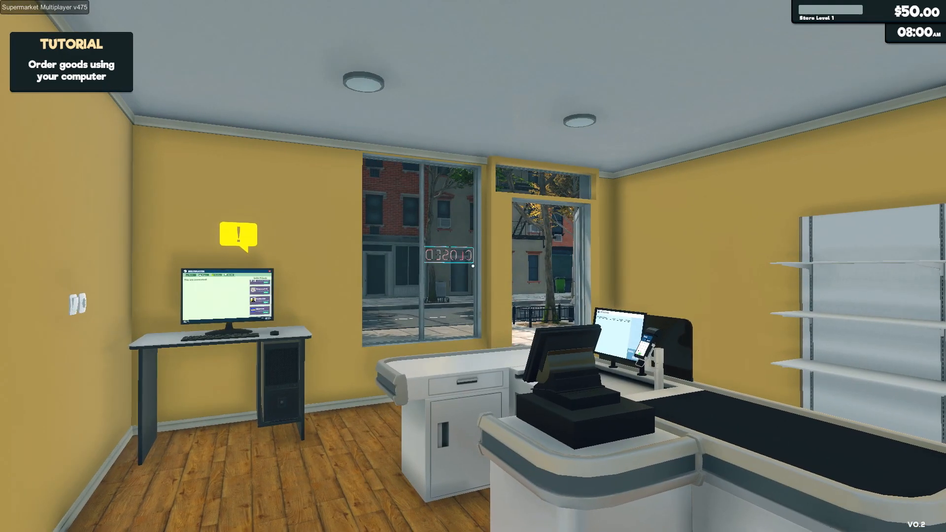